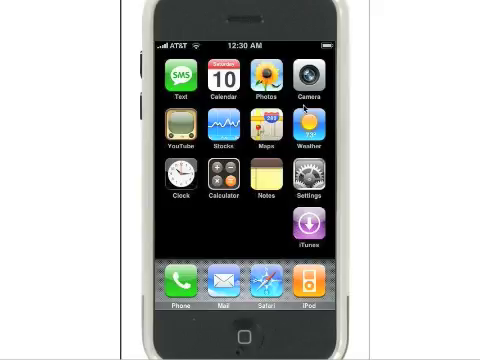
Take a photo of the red sculpture on the desk with the Camera app.
click(307, 82)
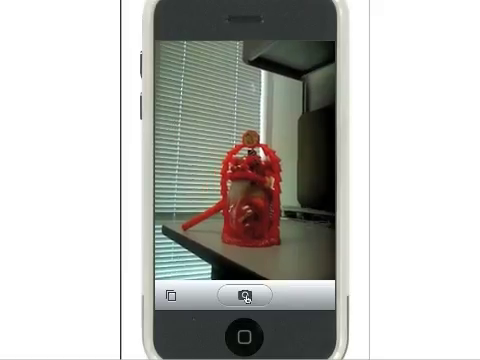
click(240, 297)
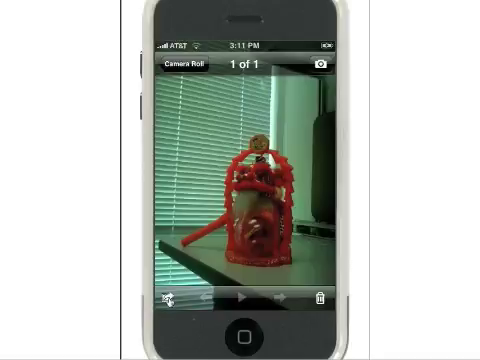
Bring up the sharing options for the sculpture photo to email it.
click(172, 298)
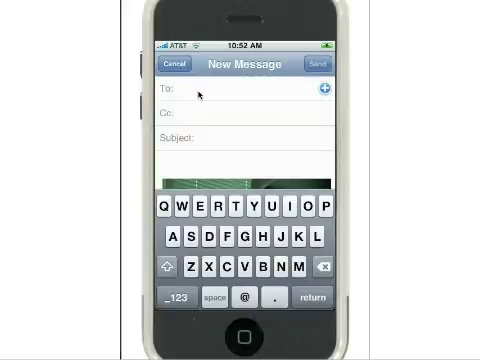
mouse_move(305, 90)
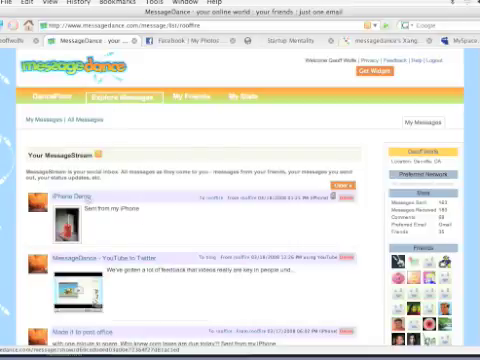
Open the 'iPhone Demo' message and scroll past the photo to the Comments box.
click(75, 195)
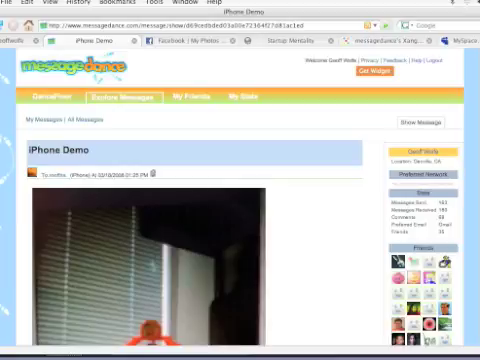
scroll(down, 3)
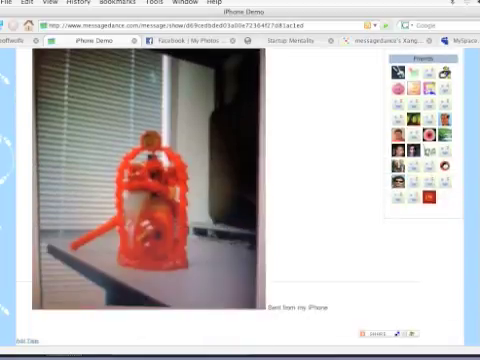
scroll(down, 3)
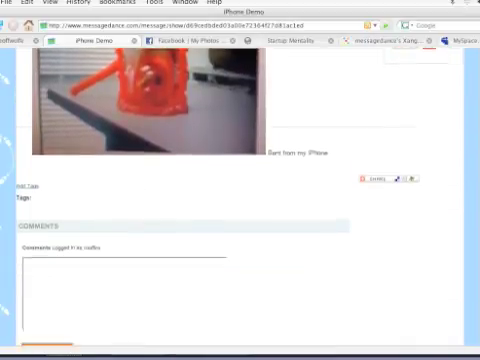
scroll(down, 3)
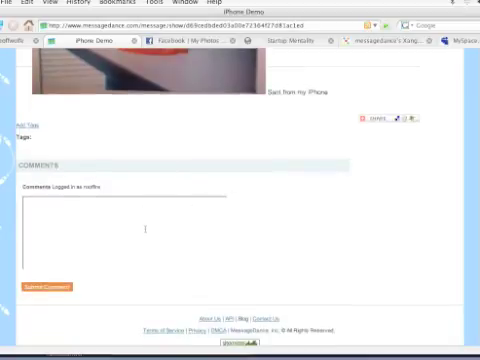